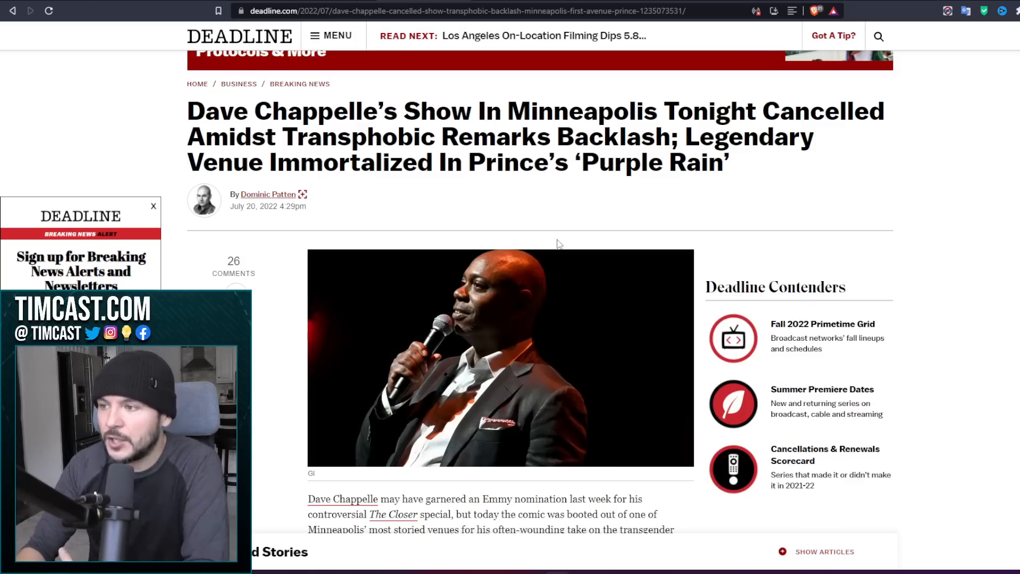
pyautogui.moveTo(937, 187)
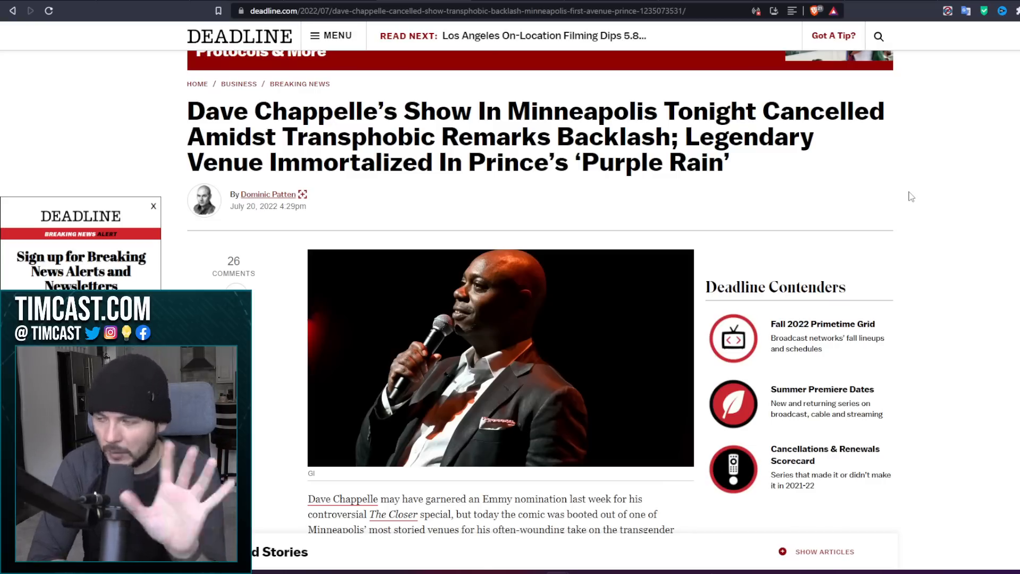
pyautogui.moveTo(901, 200)
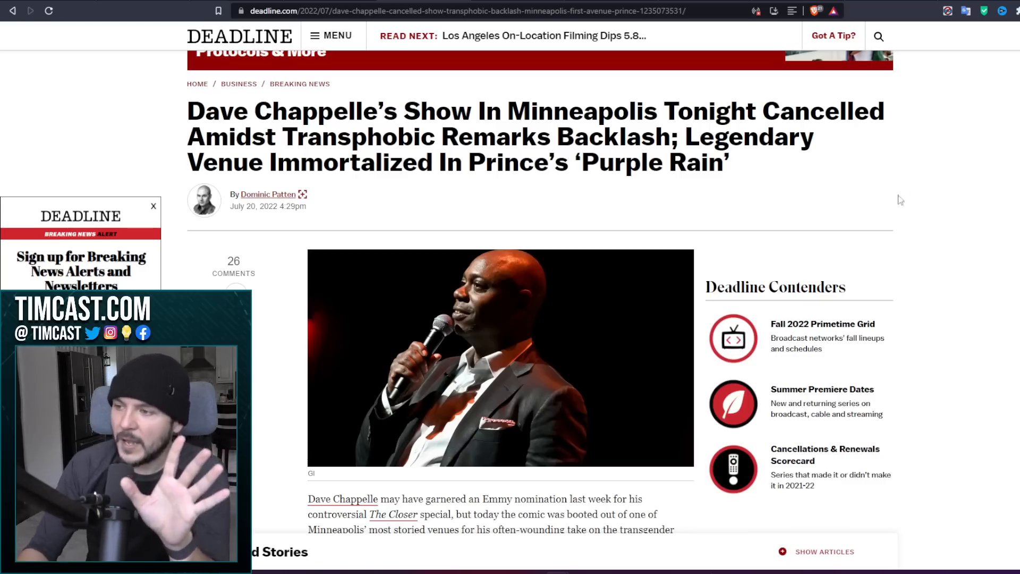
pyautogui.moveTo(804, 221)
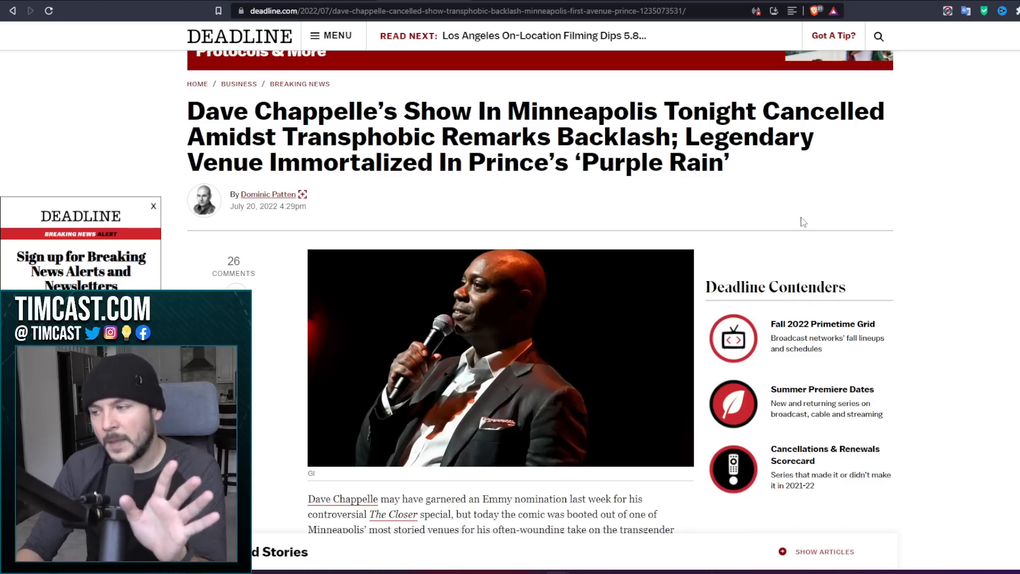
# - Scroll the archived Inquirer article down to its photo and opening paragraphs on the cancelled South Jersey event
pyautogui.scroll(-3)
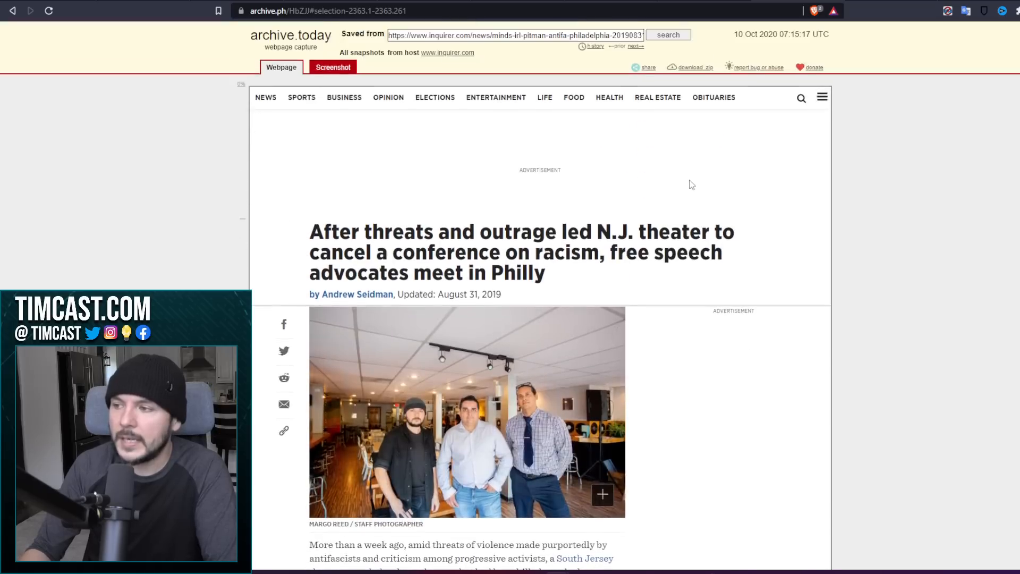
pyautogui.scroll(-3)
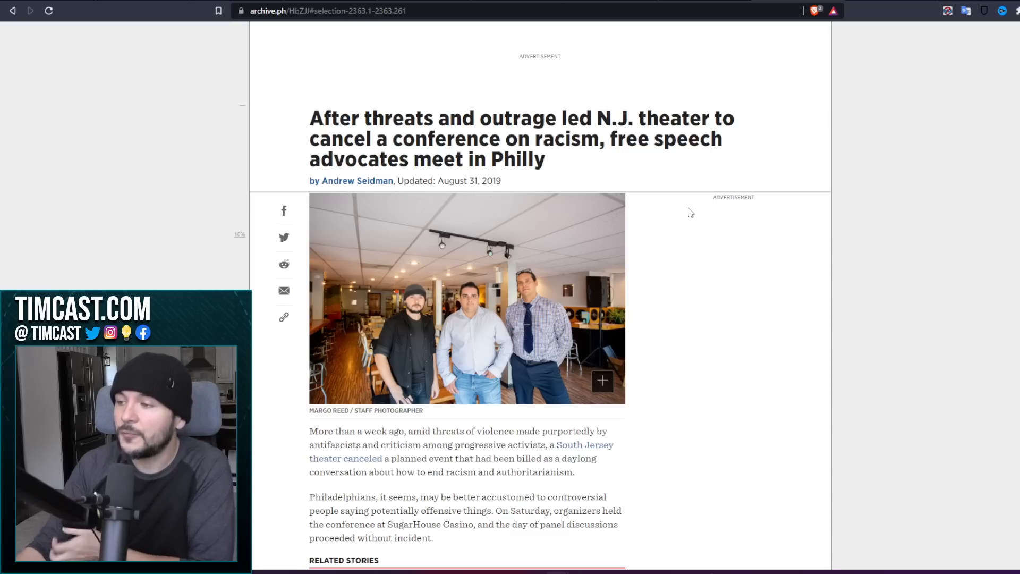
pyautogui.moveTo(703, 308)
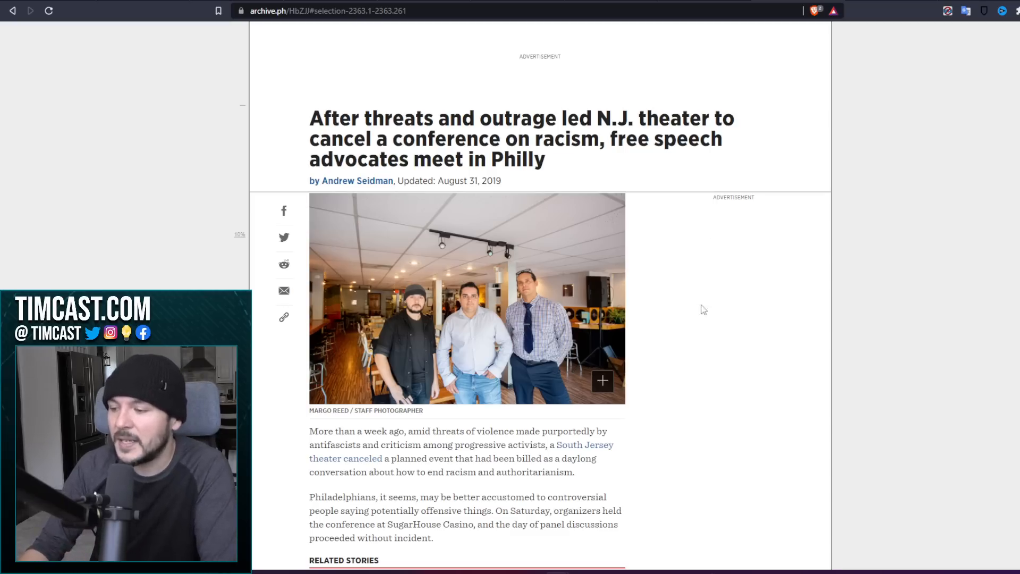
pyautogui.moveTo(631, 479)
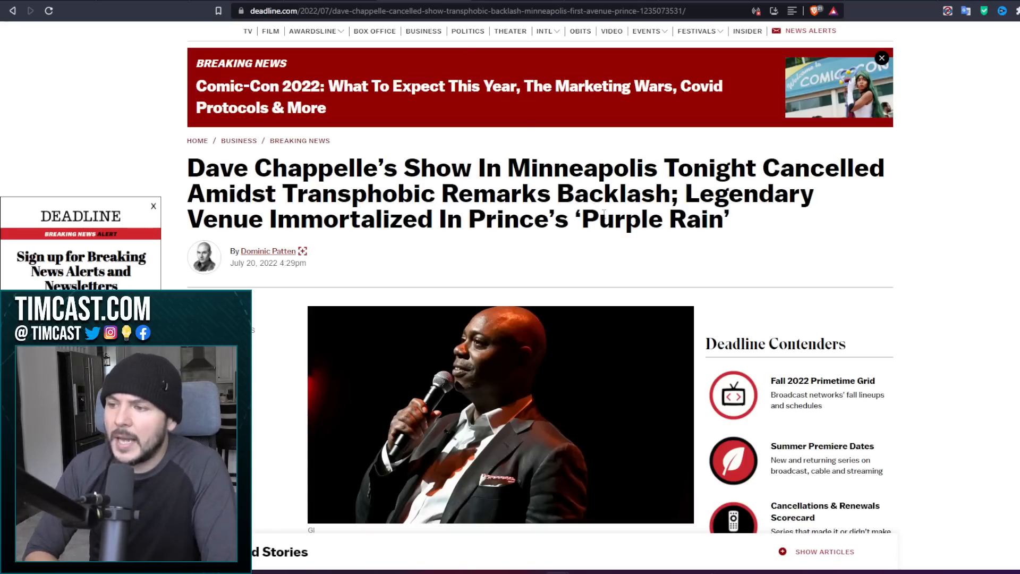
# - Go to Timcast.com's Join Us page listing the subscription and donation tiers
pyautogui.scroll(-3)
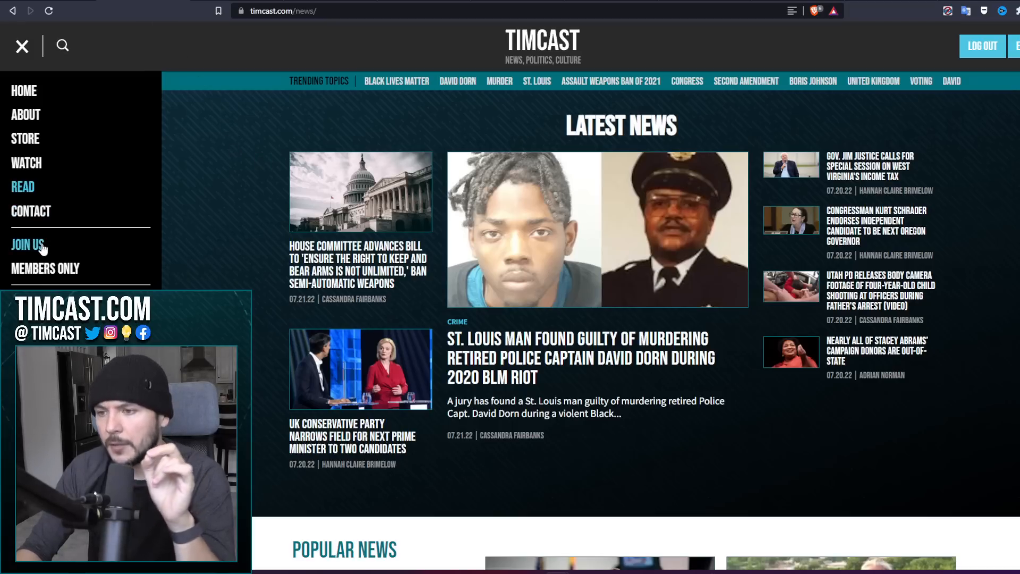
pyautogui.click(28, 244)
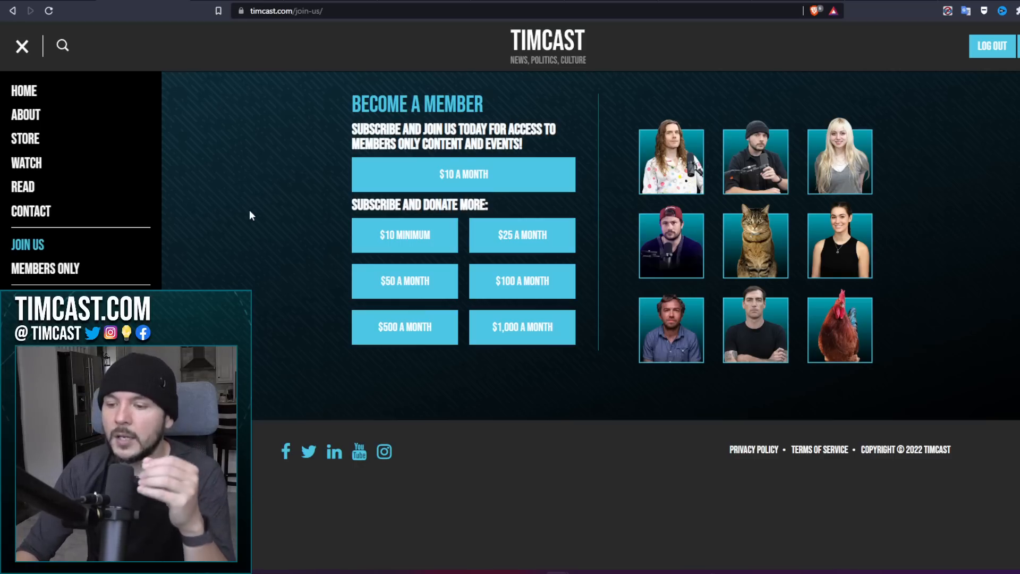
pyautogui.moveTo(310, 125)
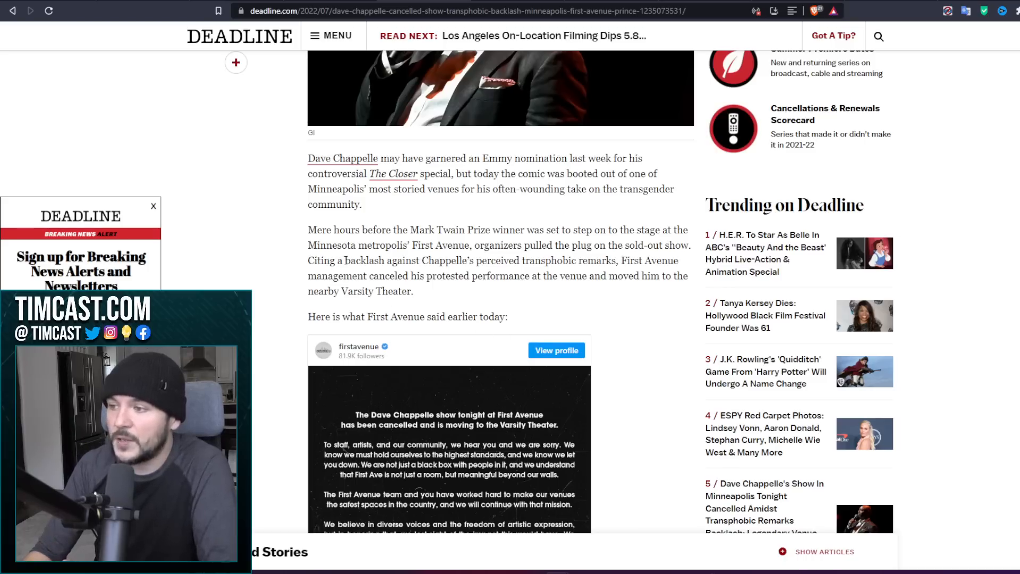
pyautogui.moveTo(290, 253)
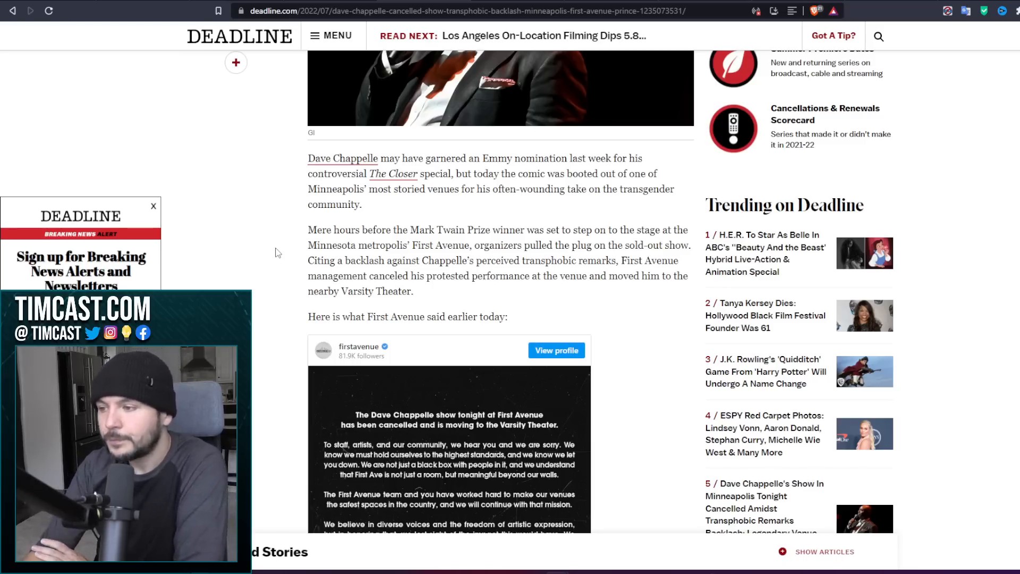
# - Scroll the Deadline article to First Avenue's Instagram statement, down to its likes and comments
pyautogui.scroll(-3)
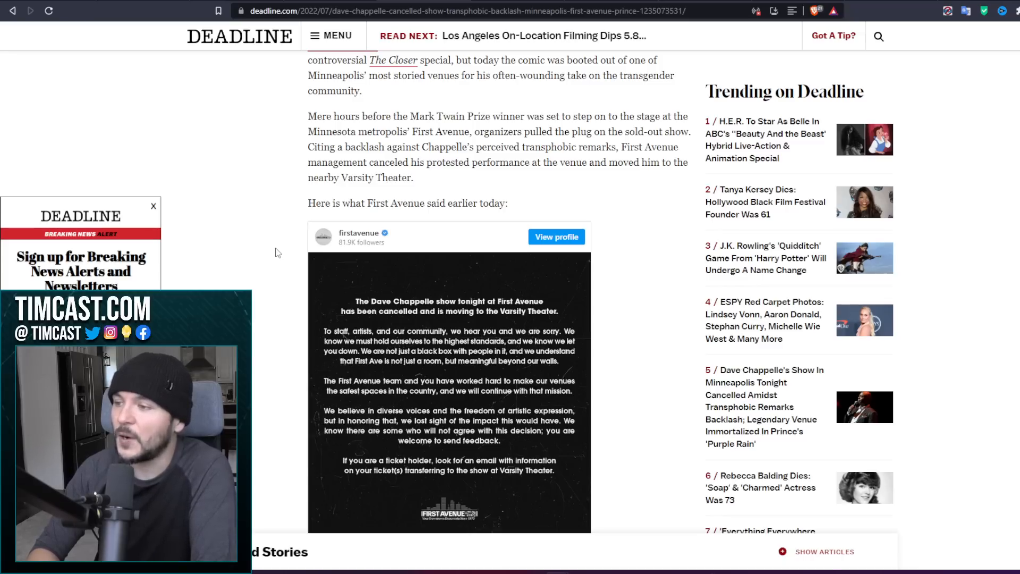
pyautogui.scroll(-3)
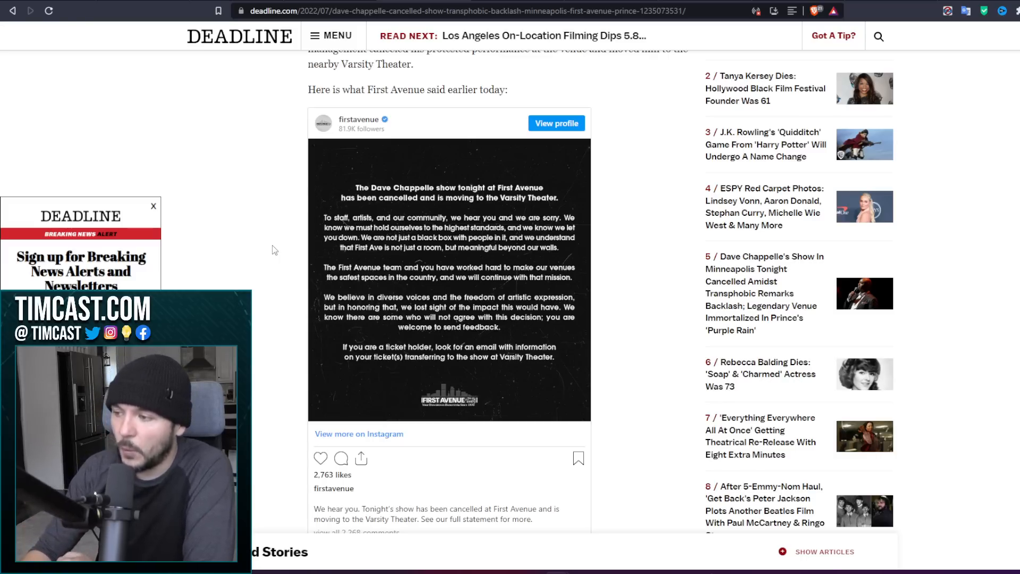
pyautogui.scroll(-3)
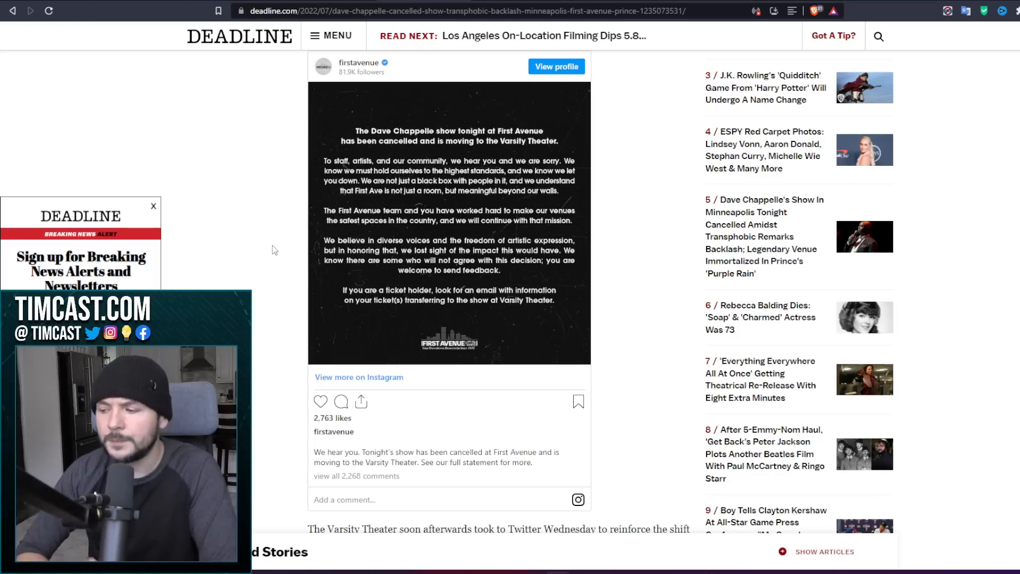
# - Scroll past the Varsity Theater tweet to the paragraphs on Chappelle's reps, ticket sales and First Avenue's history
pyautogui.scroll(-3)
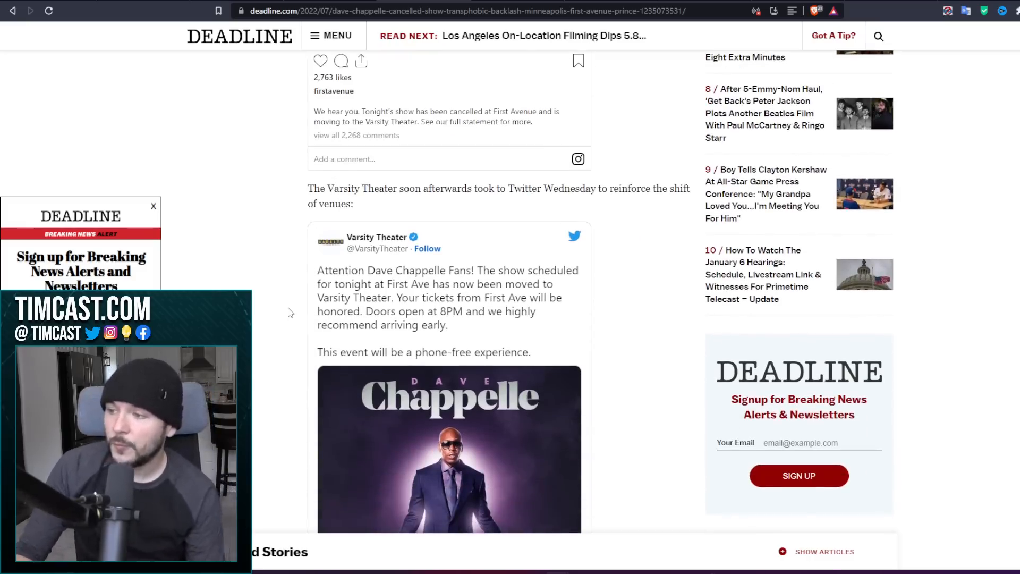
pyautogui.scroll(-3)
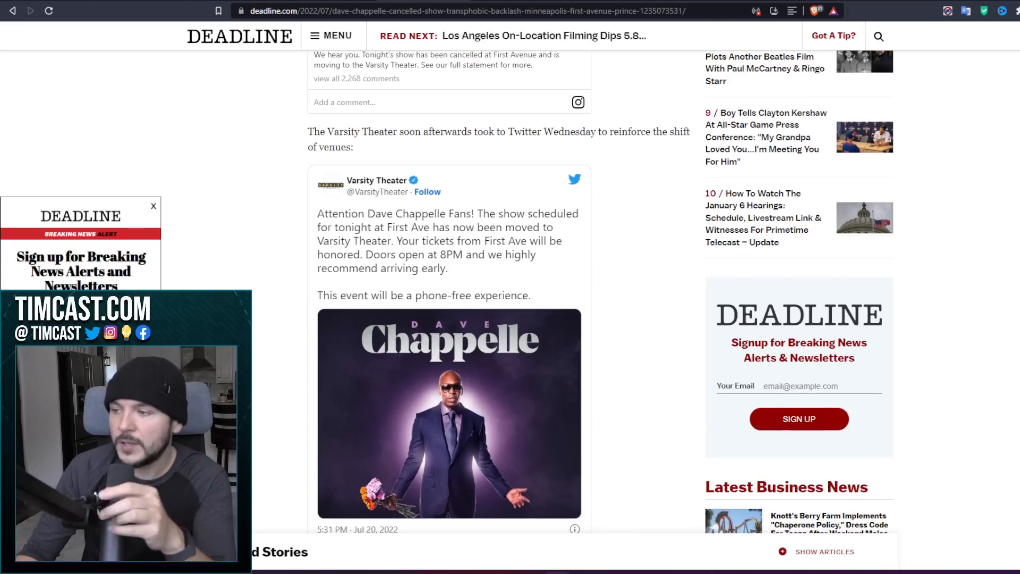
pyautogui.scroll(-3)
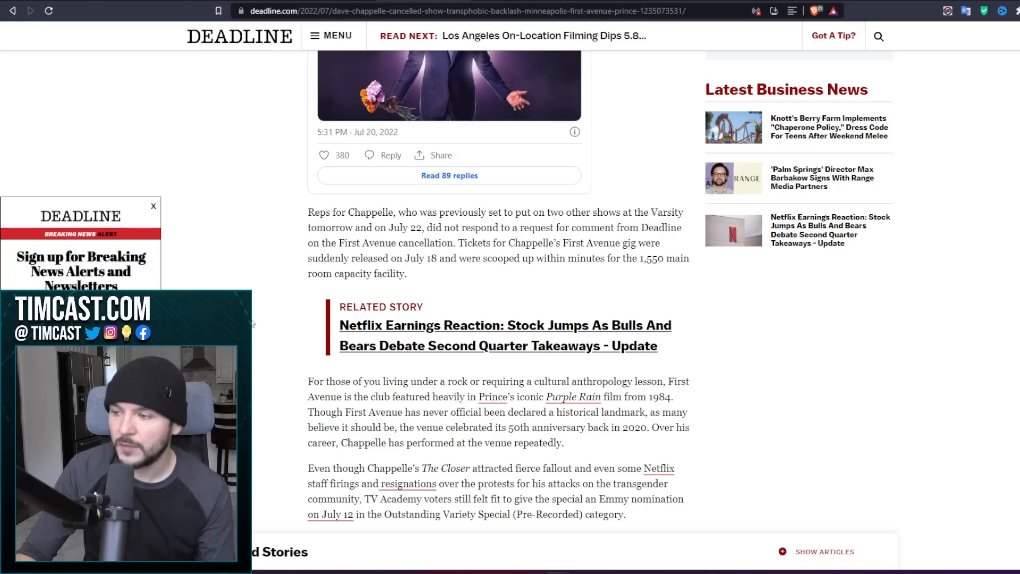
# - Scroll to the article's end with Chappelle's artistic-expression quote and the Read More About tags
pyautogui.scroll(-3)
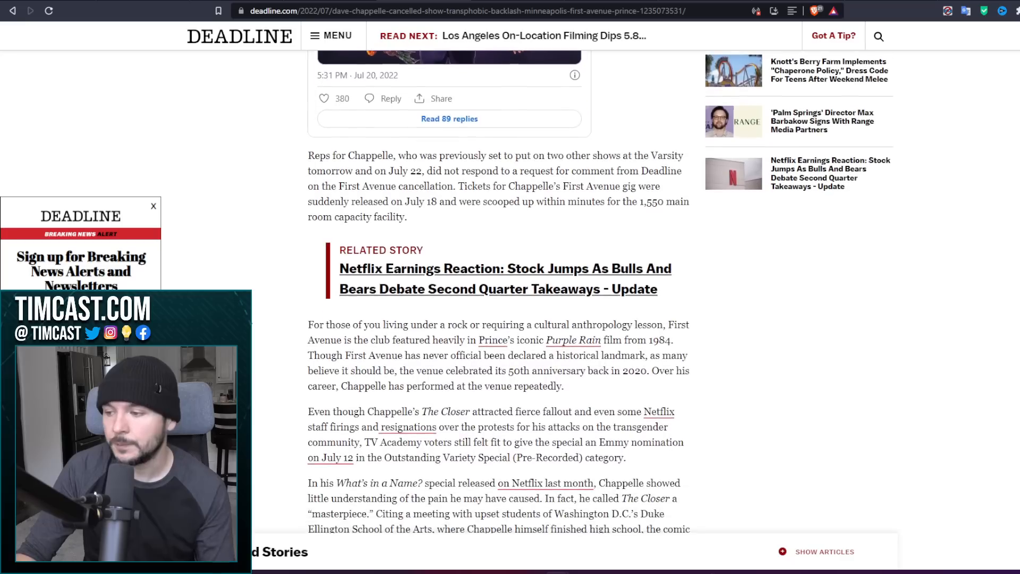
pyautogui.scroll(-3)
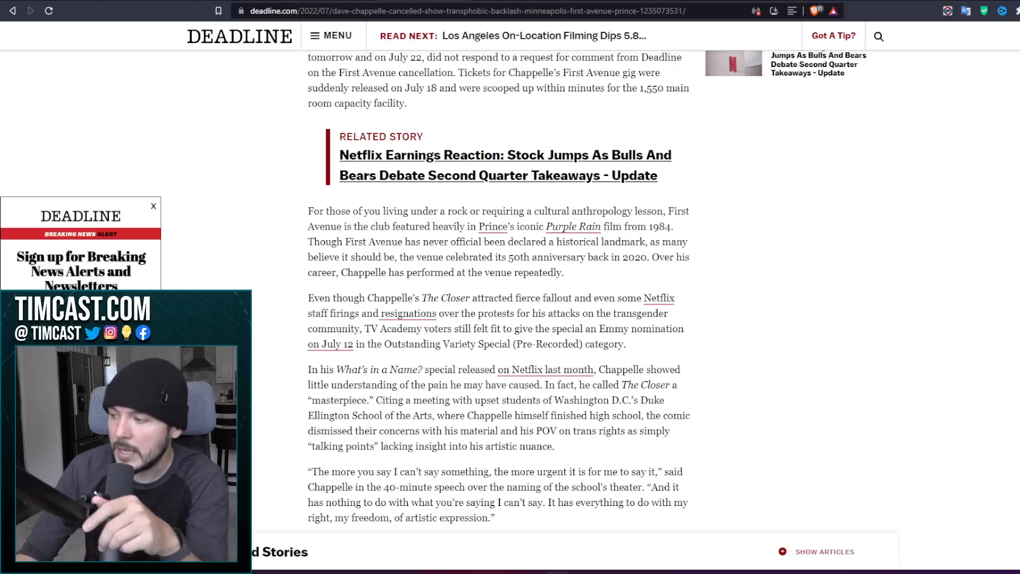
pyautogui.scroll(-3)
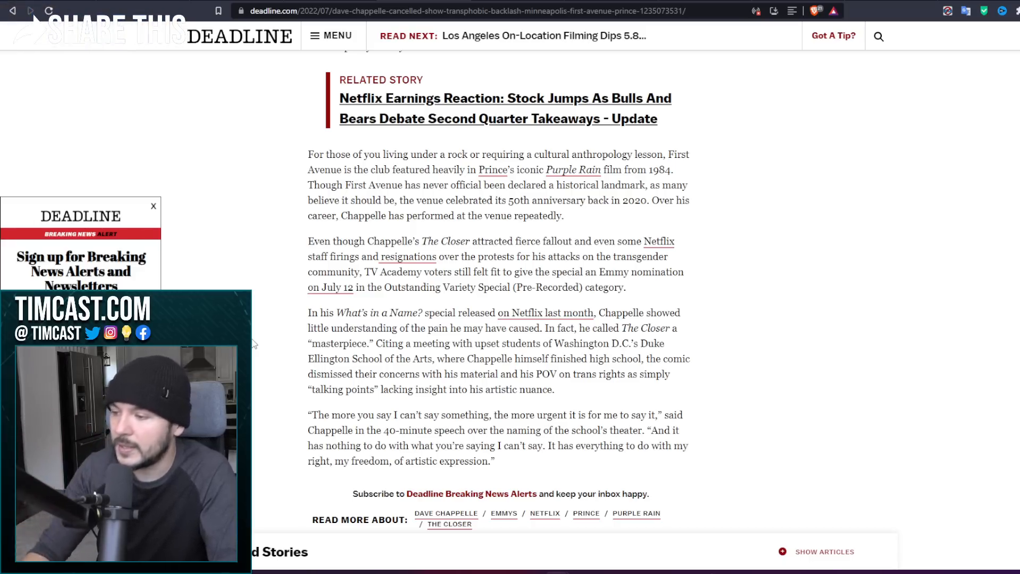
pyautogui.scroll(-3)
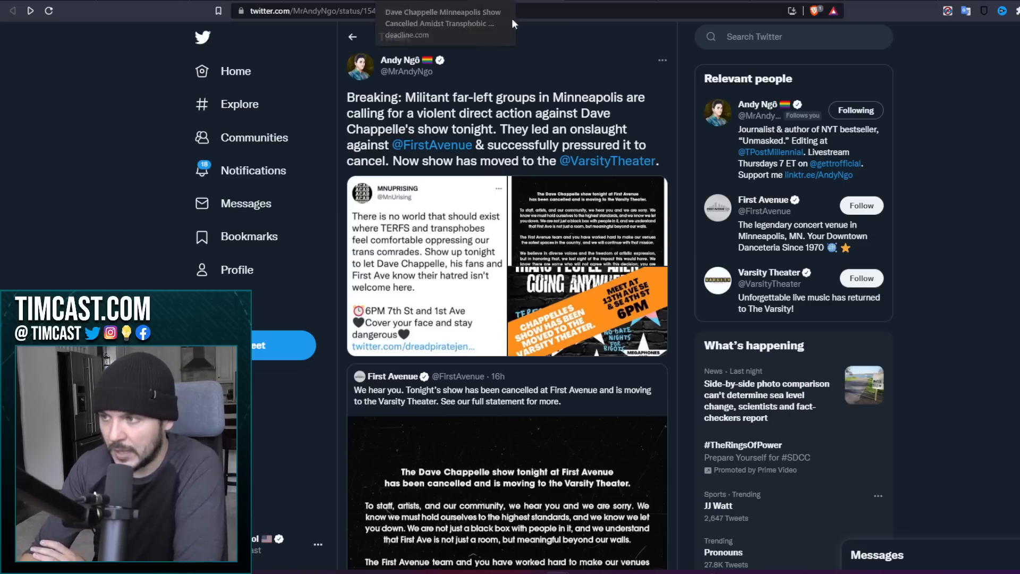
pyautogui.moveTo(604, 62)
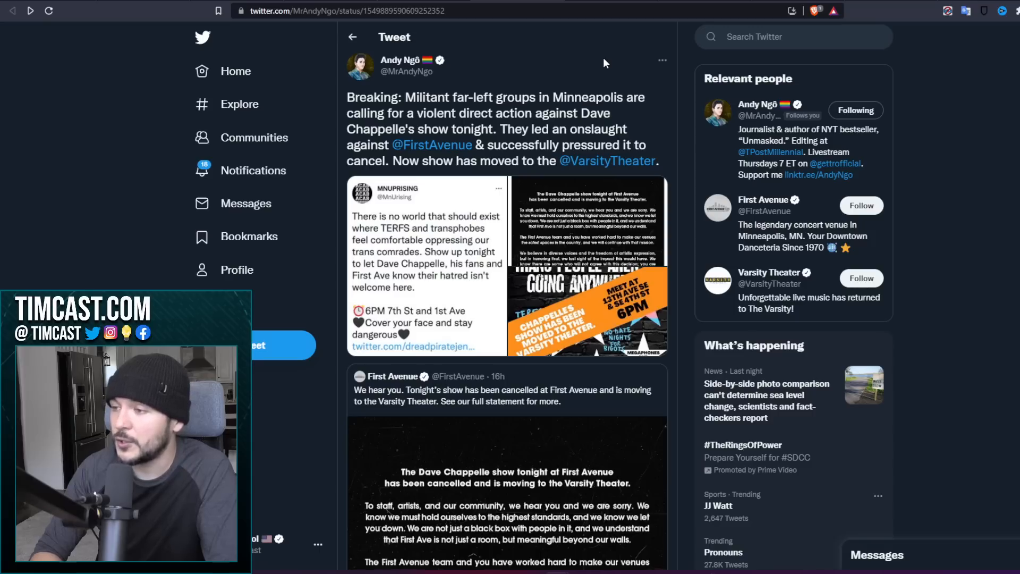
pyautogui.moveTo(428, 256)
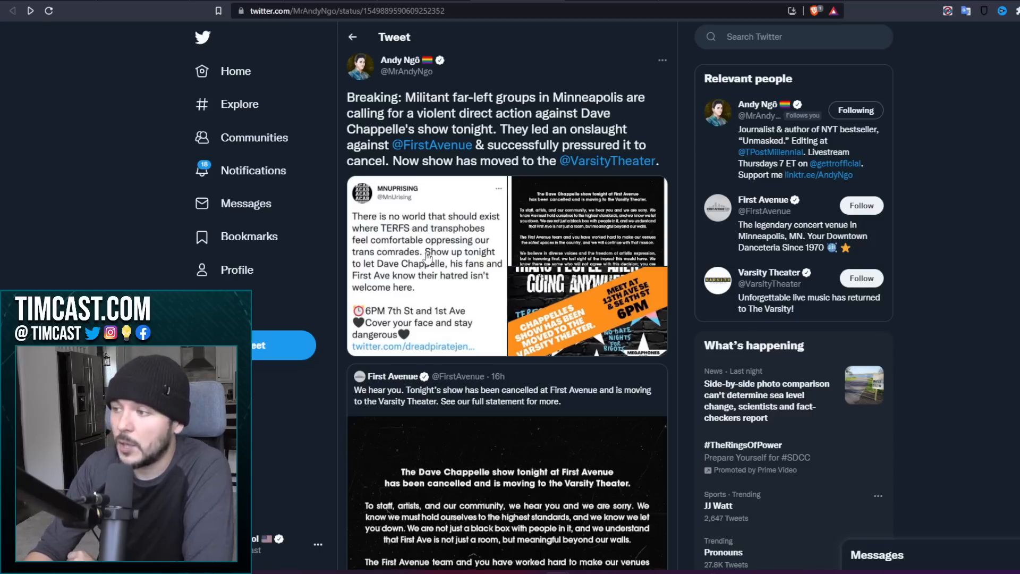
pyautogui.click(426, 263)
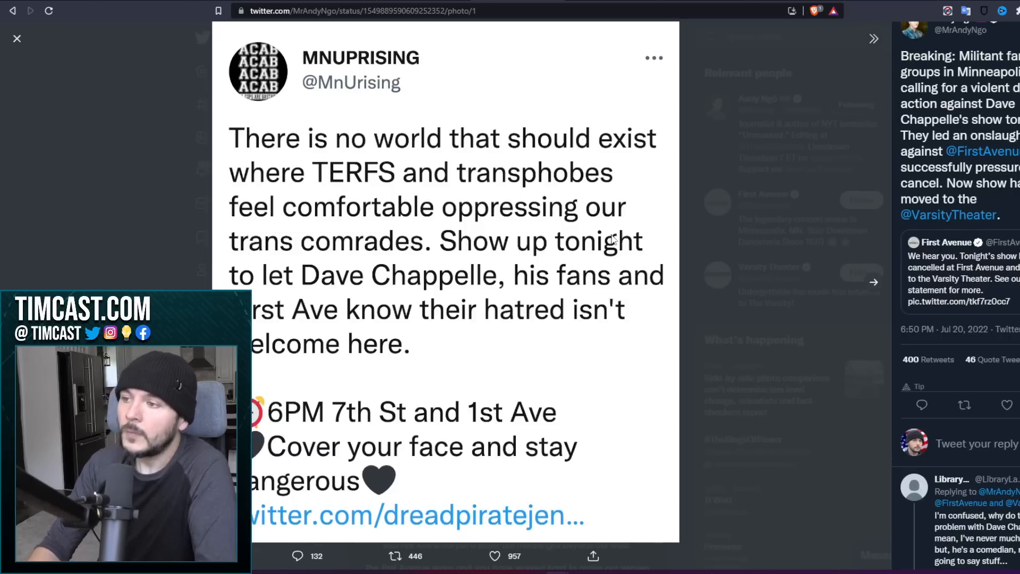
pyautogui.moveTo(567, 97)
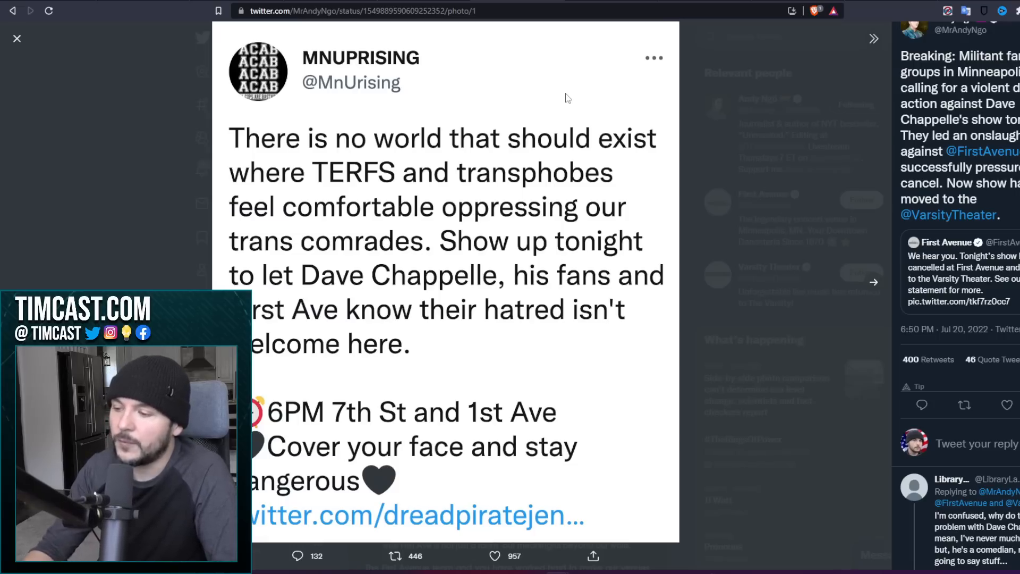
pyautogui.moveTo(590, 124)
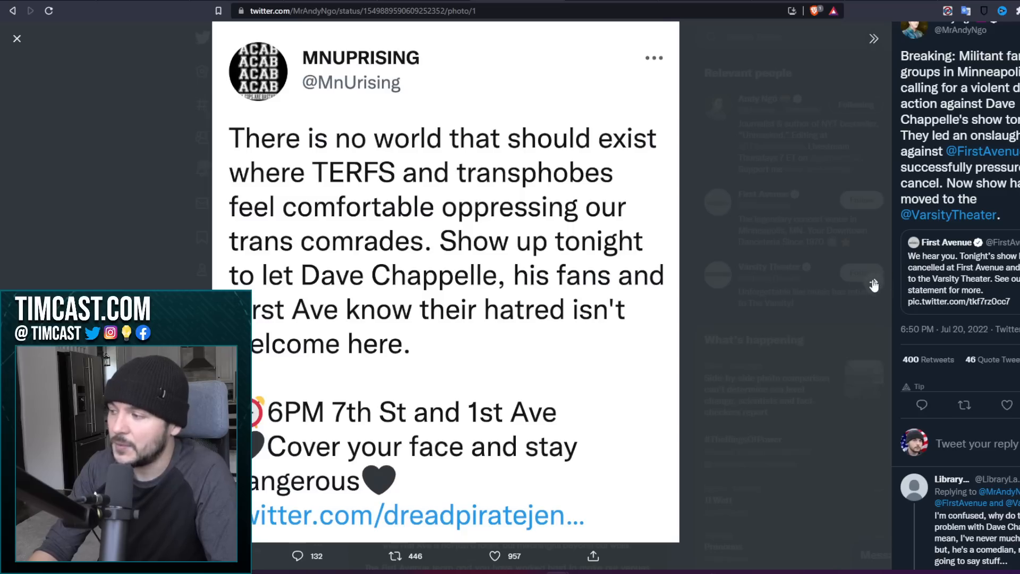
# - Advance the tweet's photo viewer to the protest flyer, then return to the archived Inquirer article
pyautogui.click(875, 284)
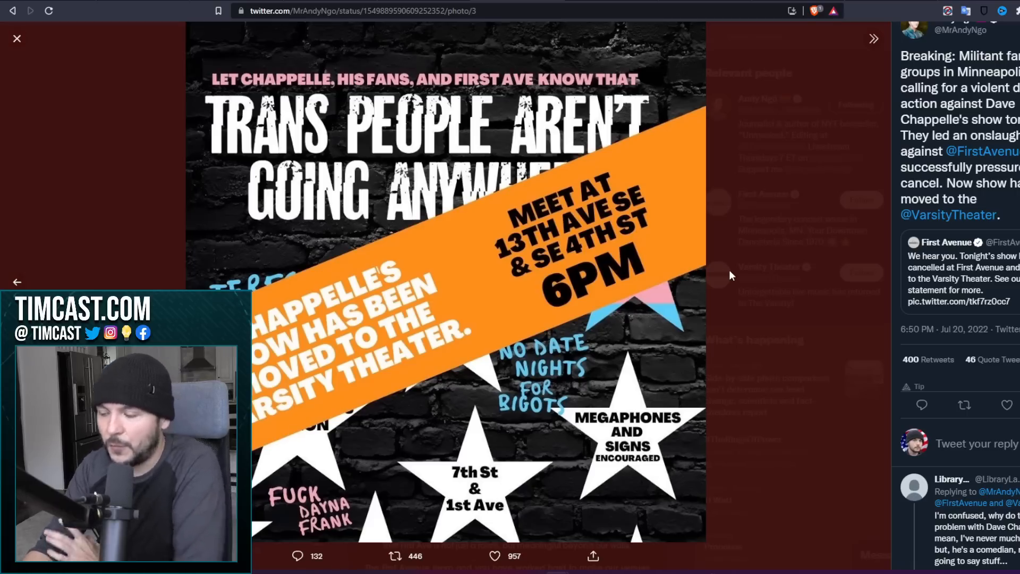
pyautogui.moveTo(809, 281)
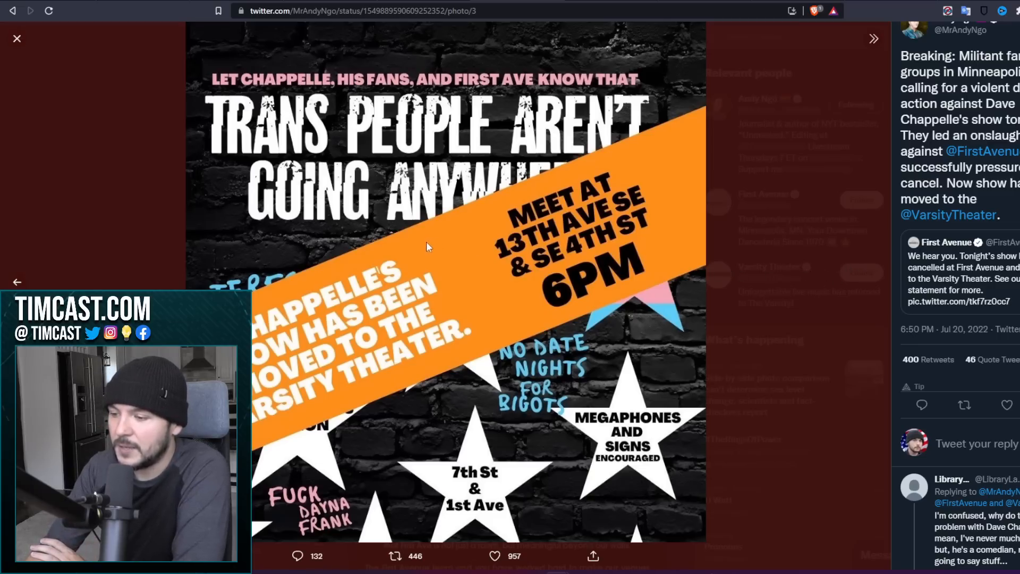
pyautogui.click(17, 38)
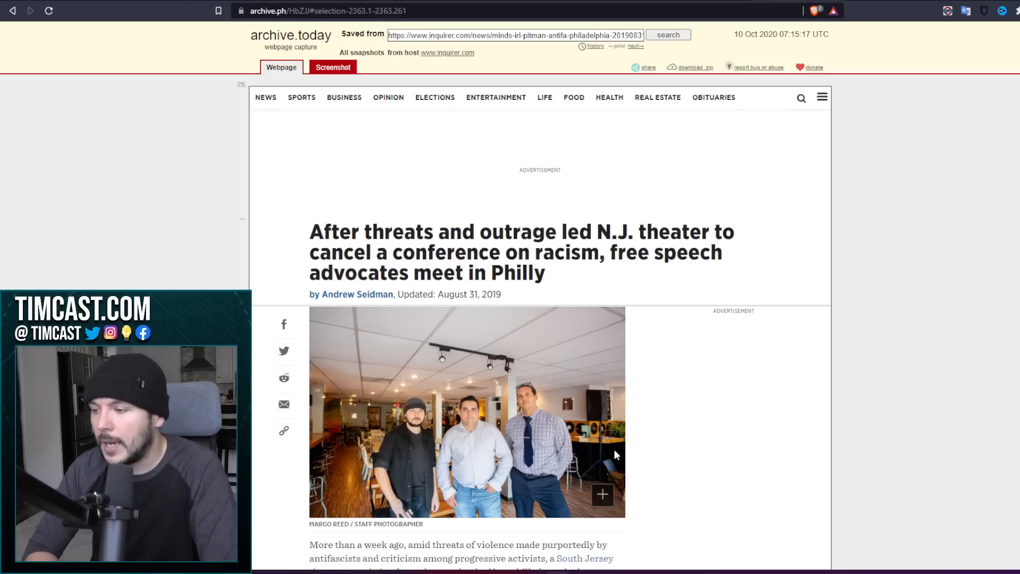
# - Scroll the archived Inquirer snapshot past the headline photo to the opening paragraphs and related stories
pyautogui.scroll(-3)
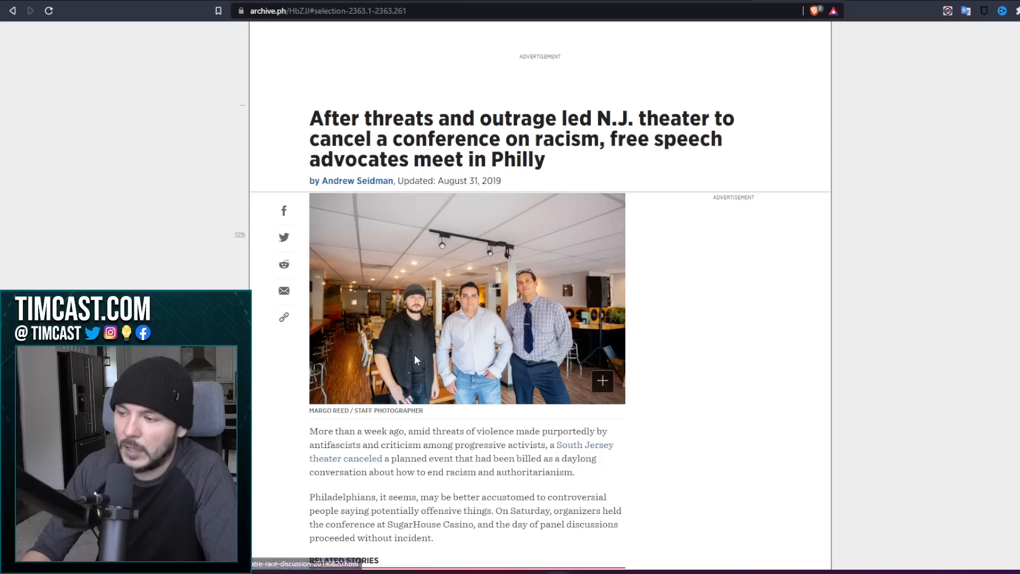
pyautogui.moveTo(599, 385)
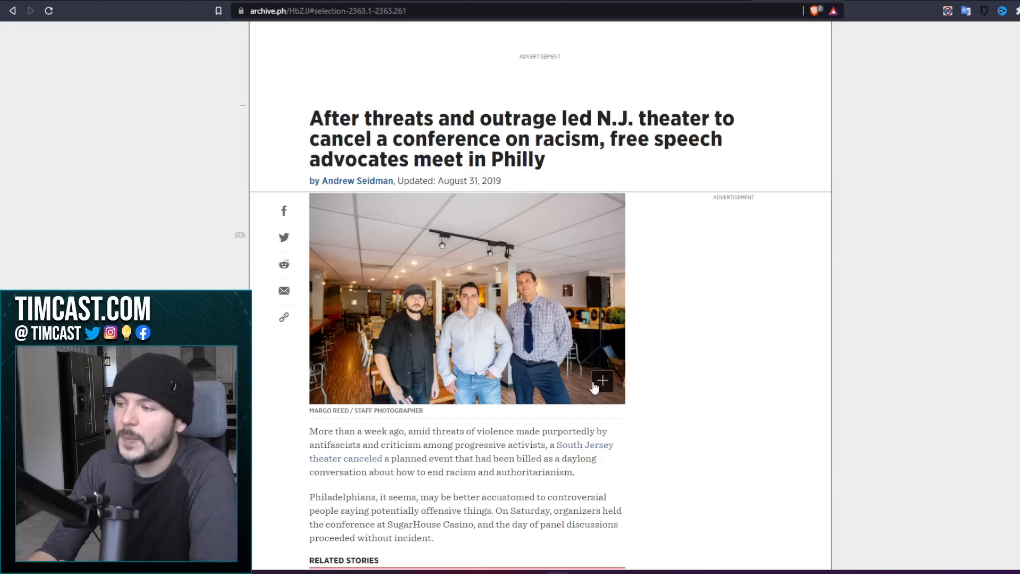
pyautogui.scroll(-3)
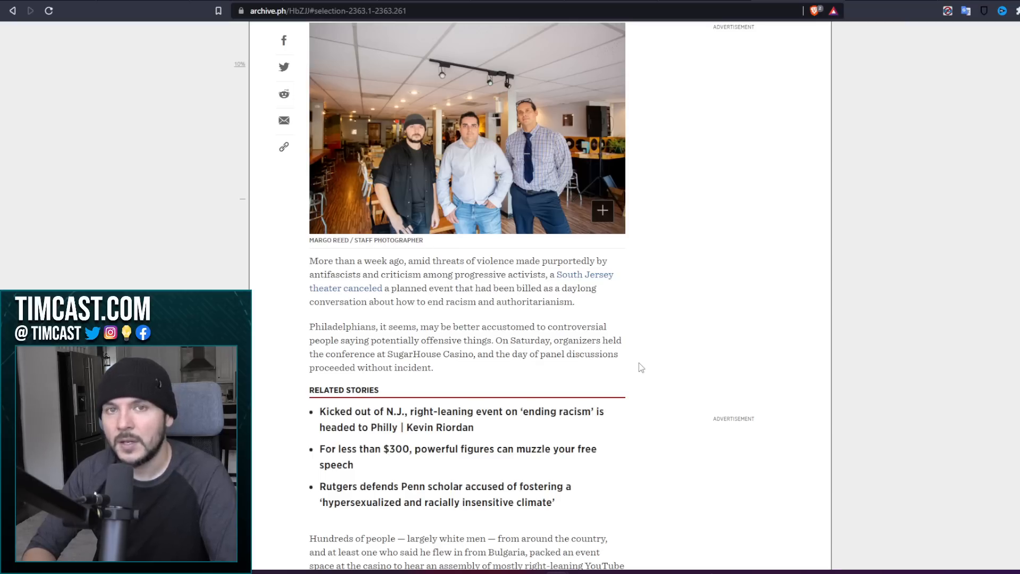
# - Scroll on to the paragraphs about sponsors Minds and Mythinformed and activists' objections to the speakers
pyautogui.scroll(-3)
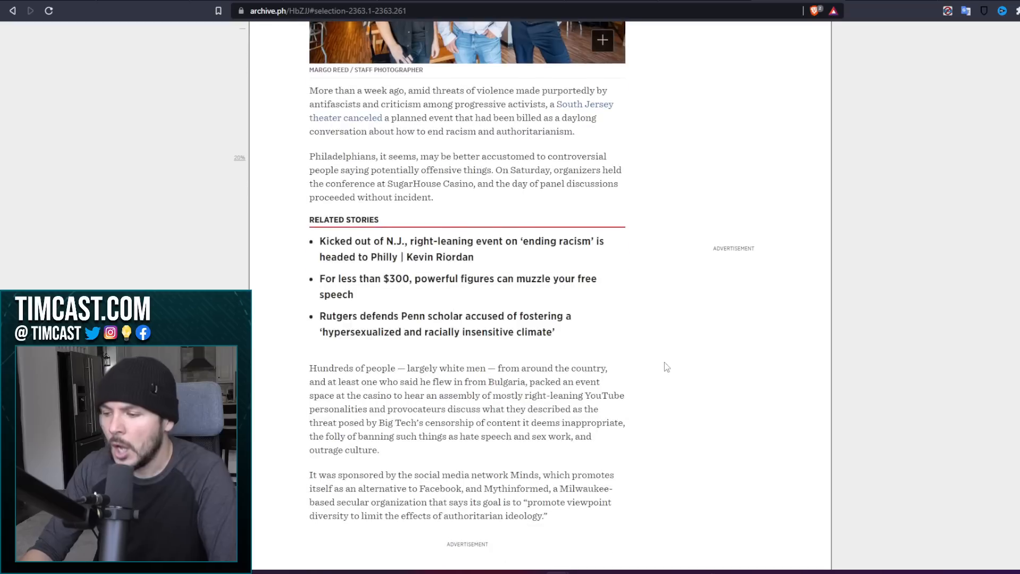
pyautogui.scroll(-3)
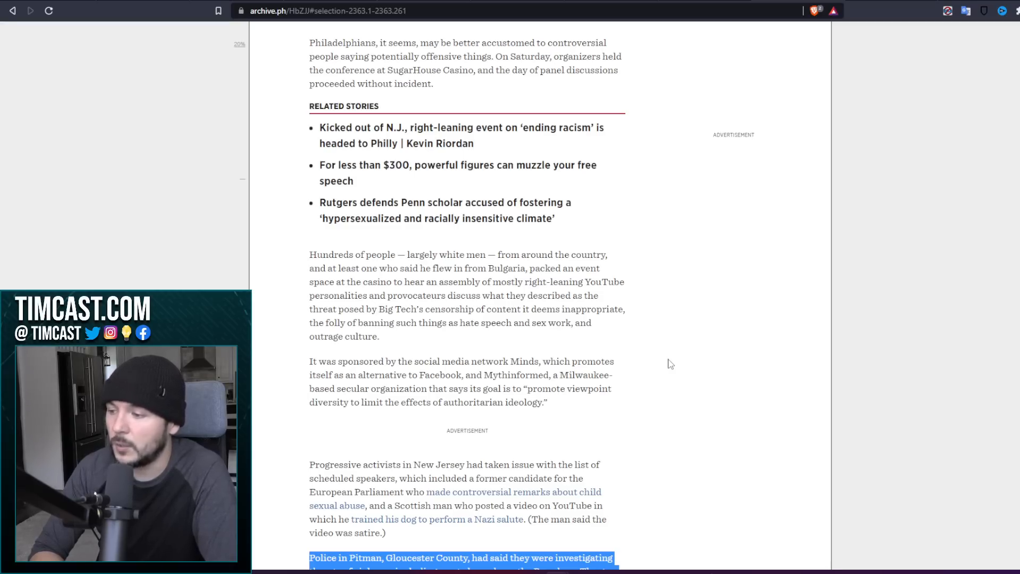
# - Scroll to the passage on Pitman police investigating threats to burn down the Broadway Theatre
pyautogui.scroll(-3)
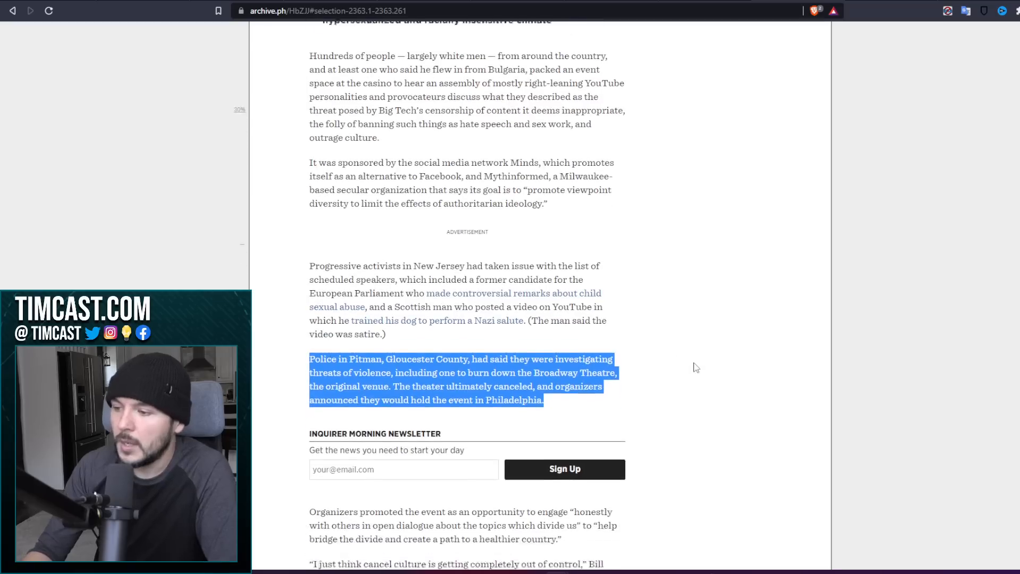
pyautogui.scroll(-3)
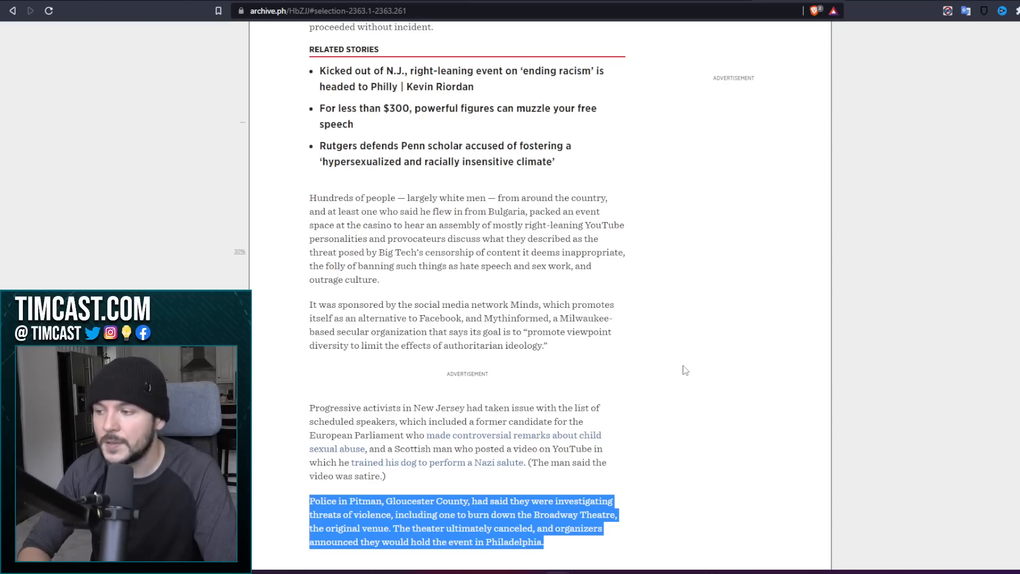
# - Scroll past the newsletter signup to the panel, Daryl Davis and the after-party Antifa protest tweet
pyautogui.scroll(-3)
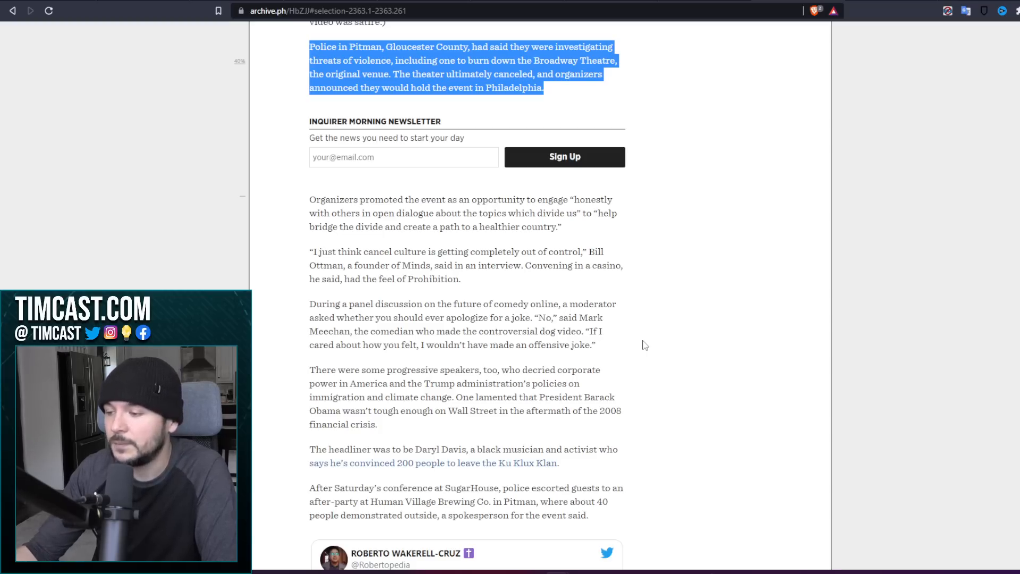
pyautogui.scroll(-3)
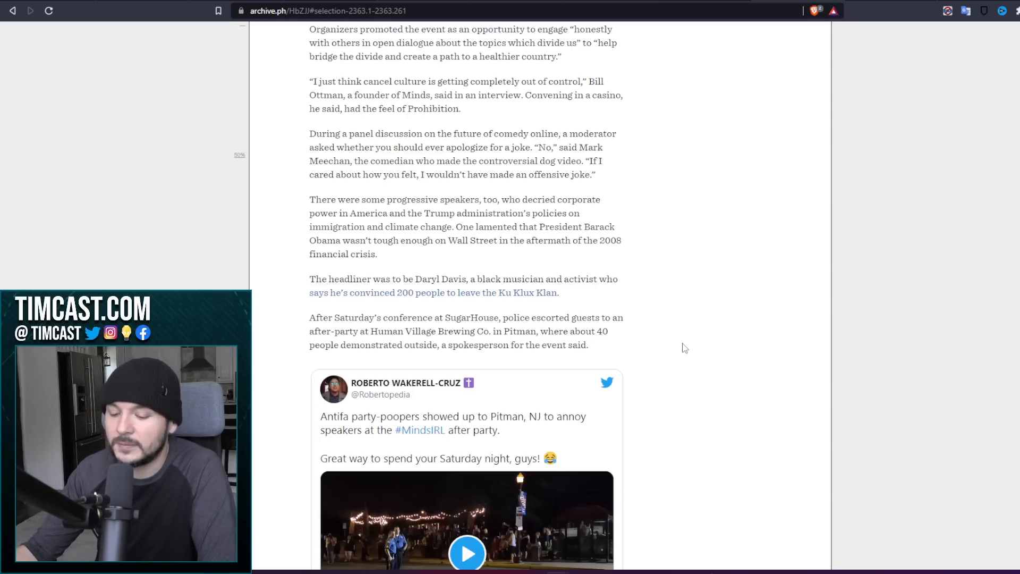
# - Scroll to the article's end, then back up to the cancelled N.J. conference headline
pyautogui.scroll(-3)
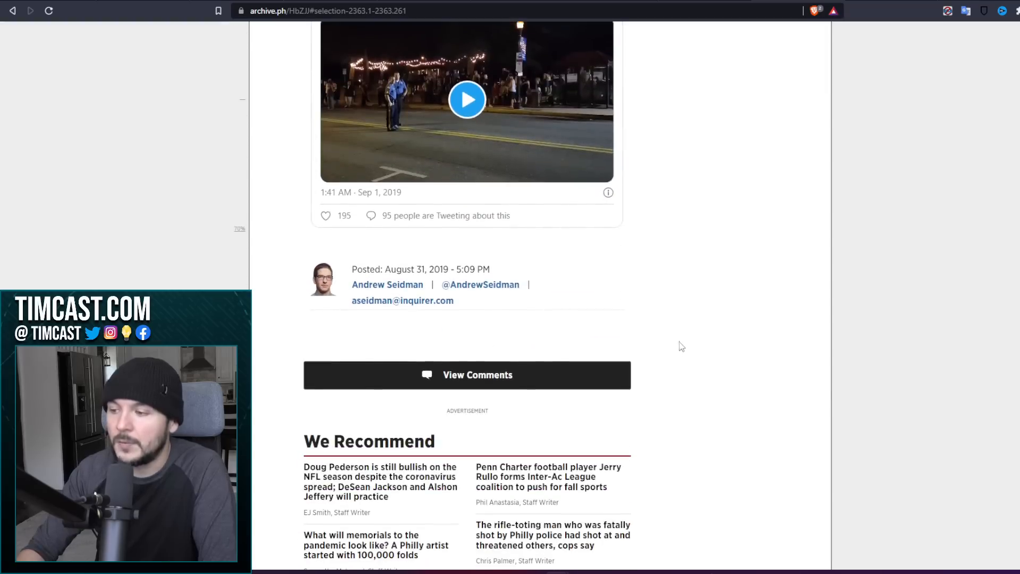
pyautogui.scroll(3)
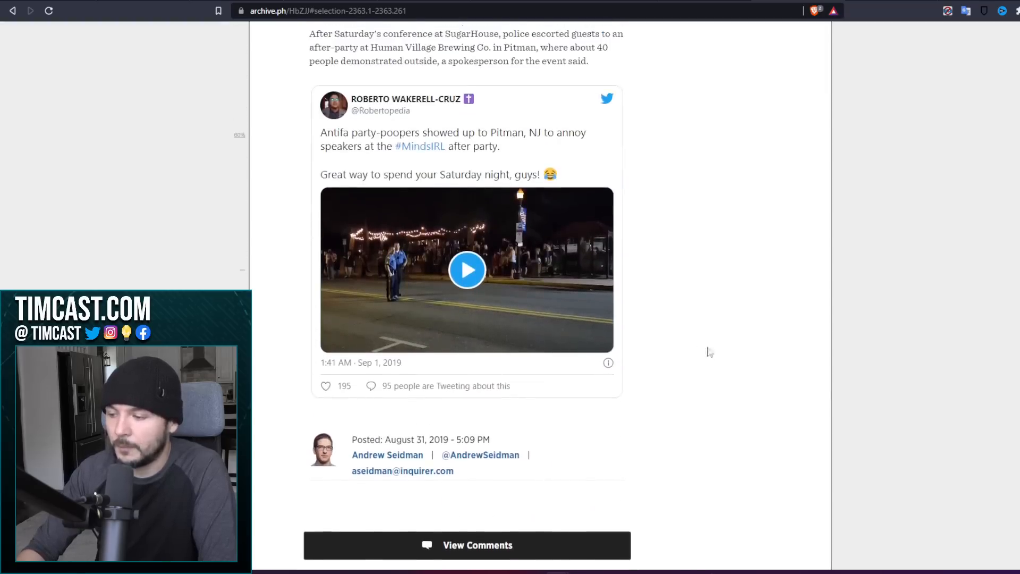
pyautogui.moveTo(746, 493)
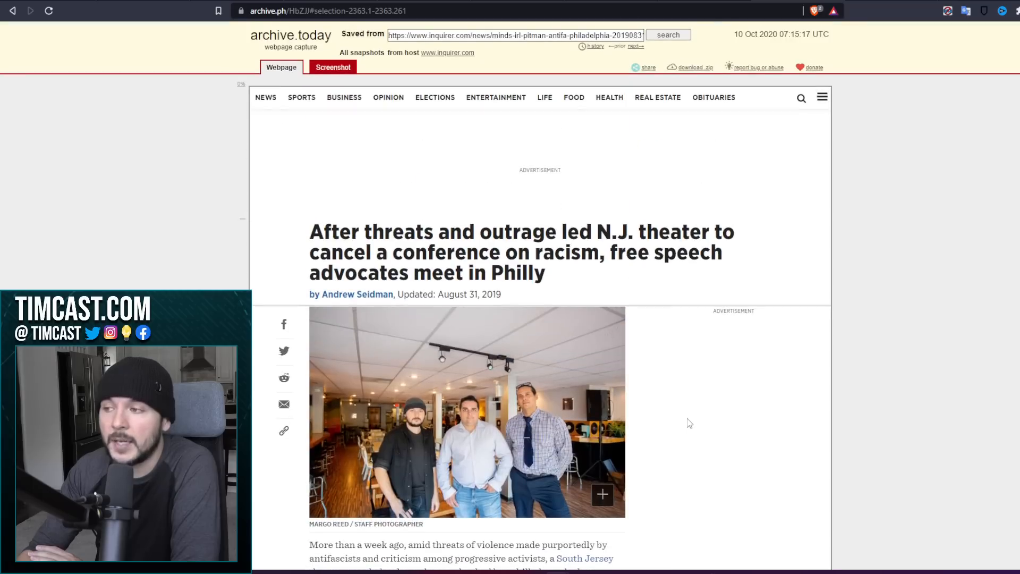
# - Scroll through the archived article's opening before returning to the Deadline Chappelle story
pyautogui.scroll(-3)
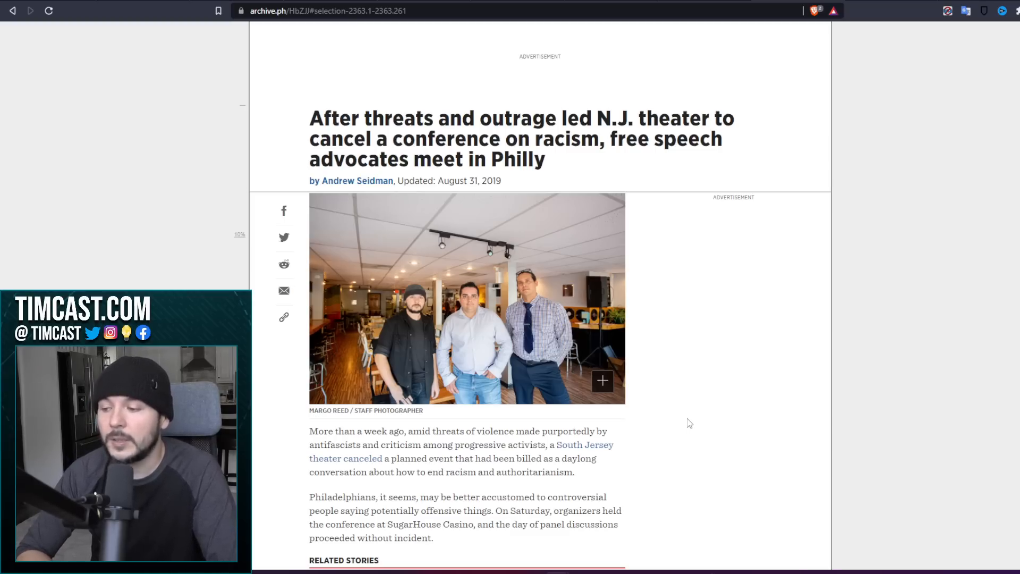
pyautogui.scroll(-3)
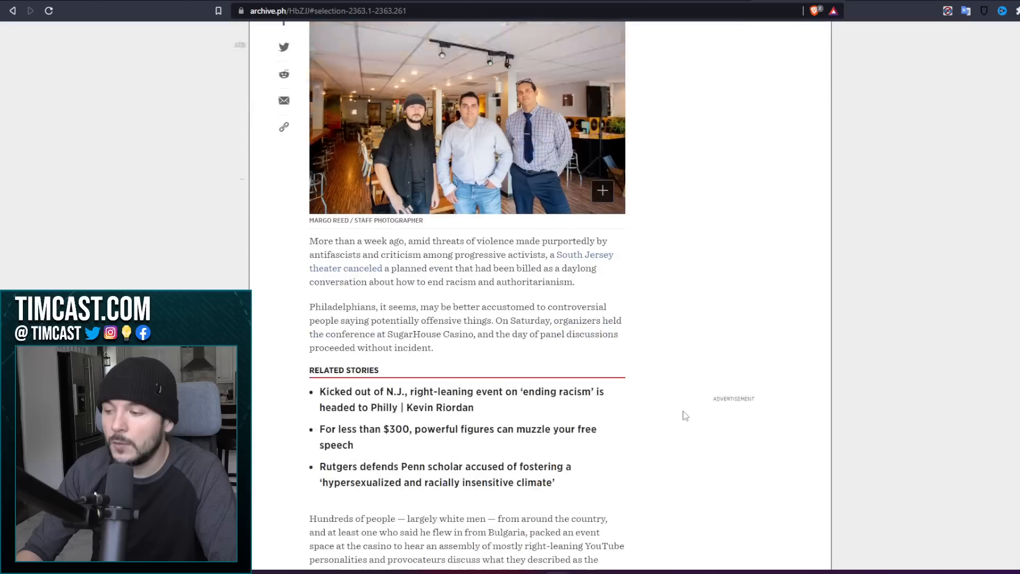
pyautogui.scroll(-3)
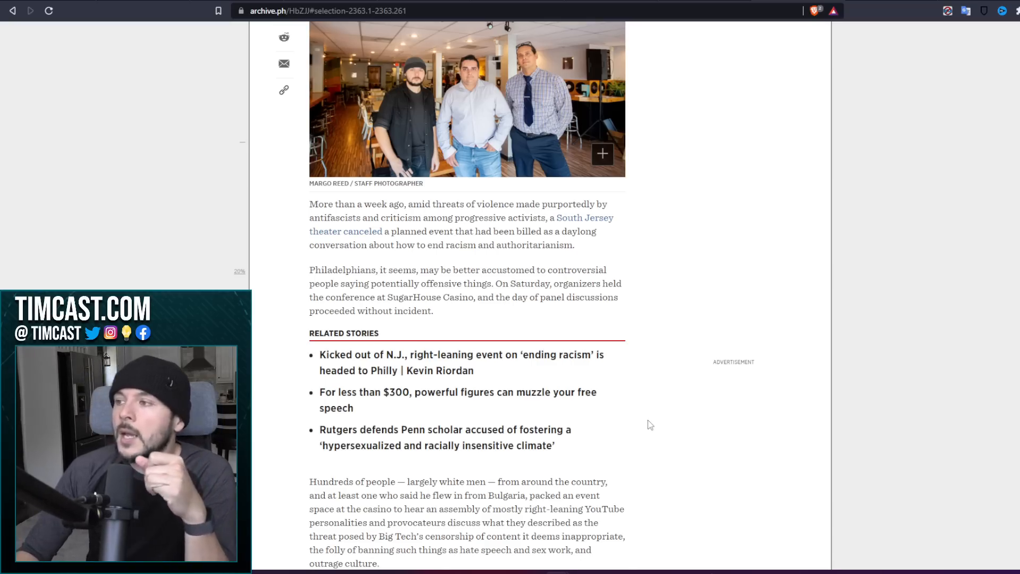
pyautogui.scroll(3)
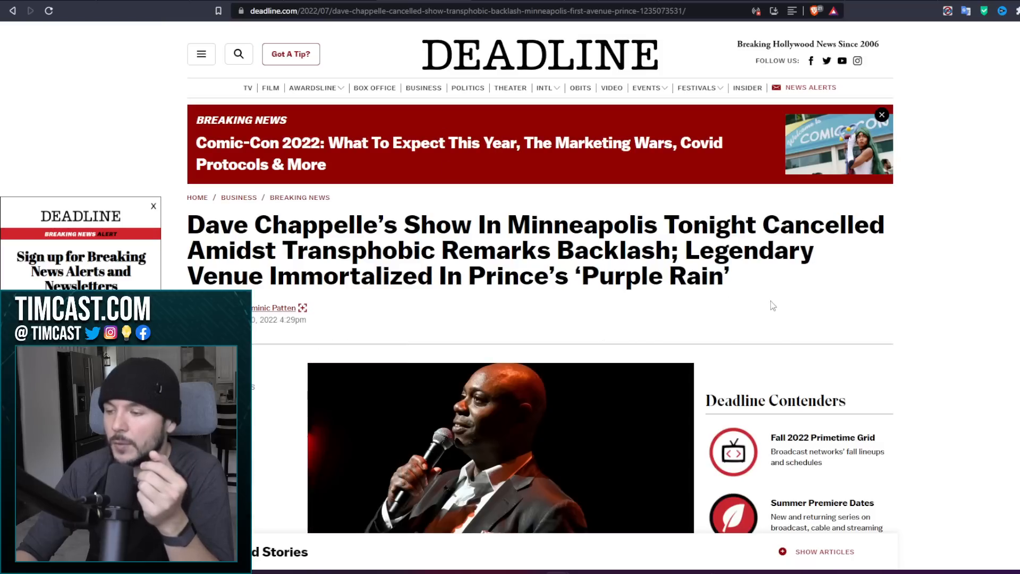
pyautogui.moveTo(805, 319)
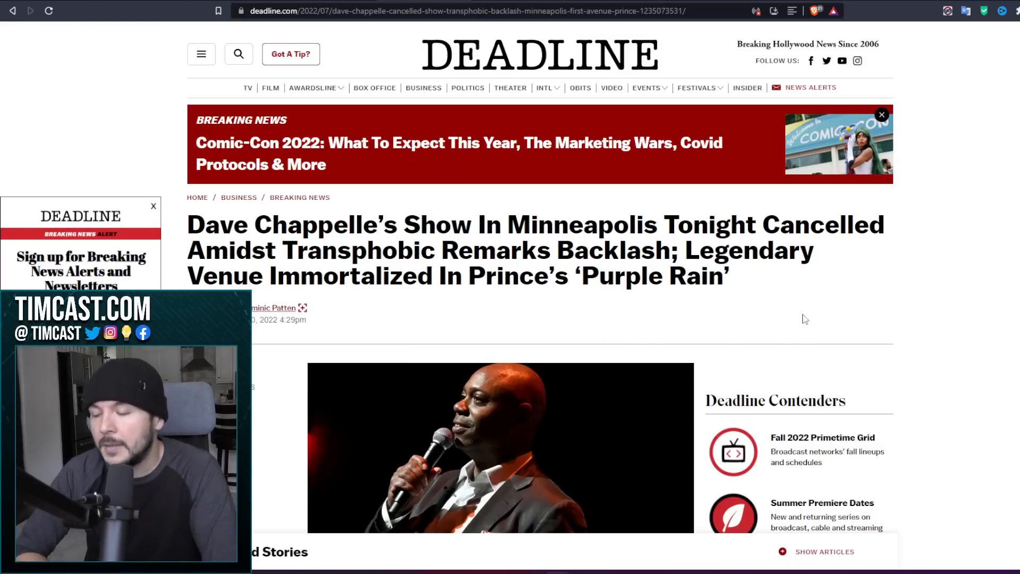